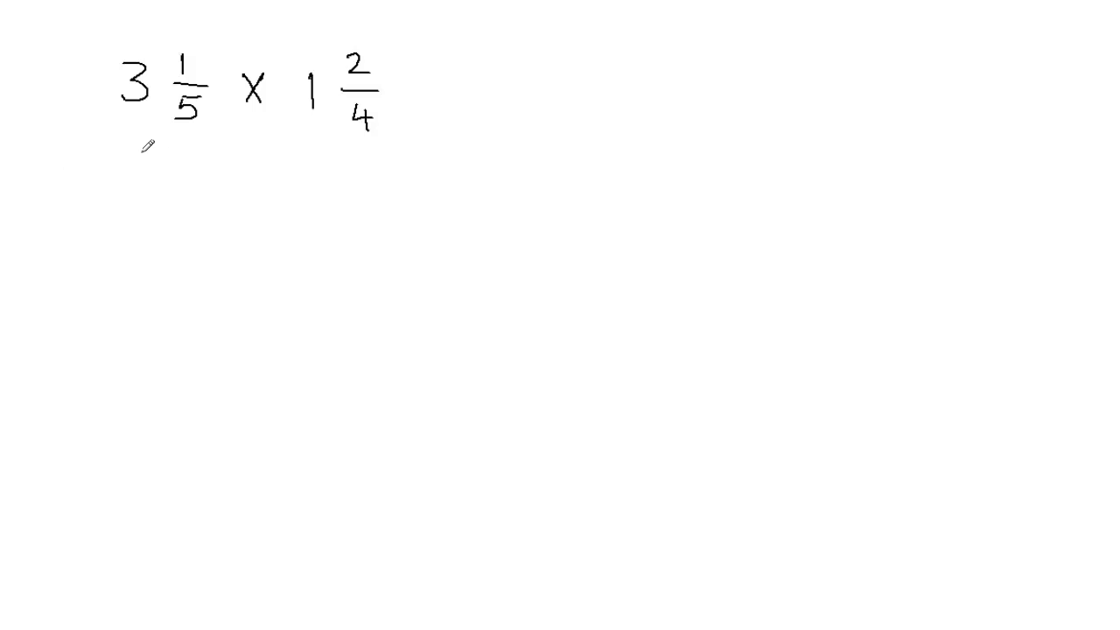
mouse_move(147, 147)
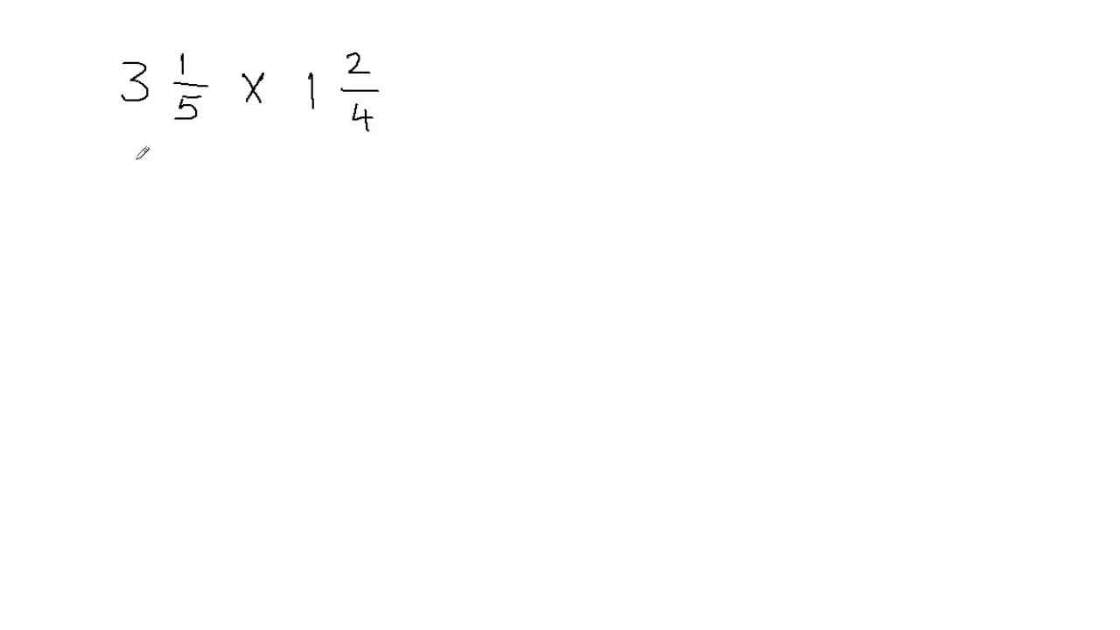
mouse_move(232, 83)
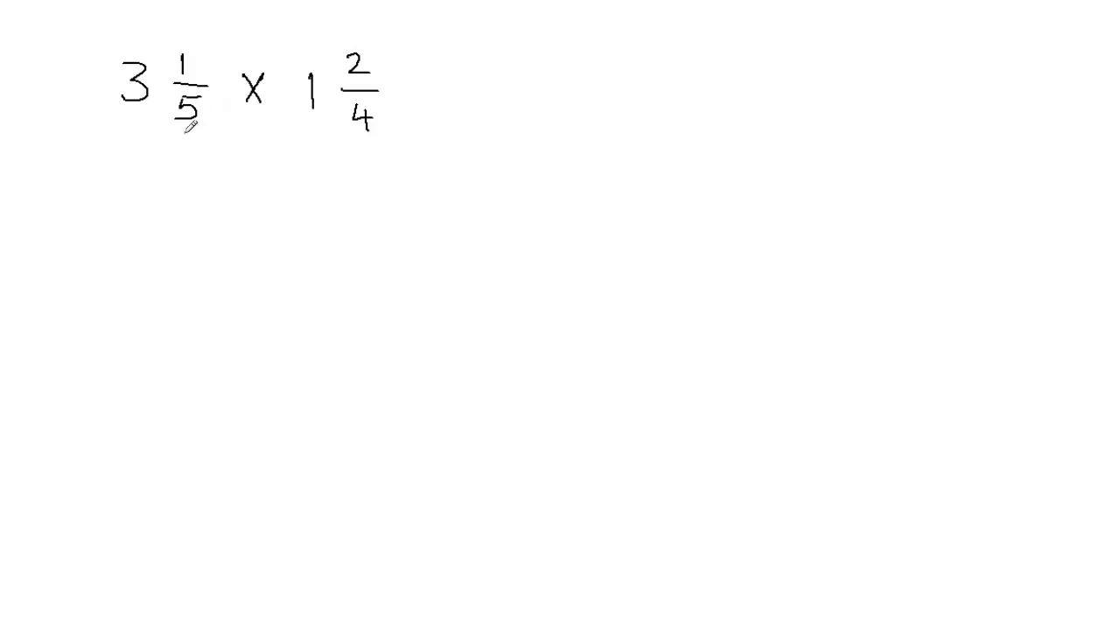
- Write 16/5 × 6/4 = 96/20 on the line below the problem
left_click(139, 84)
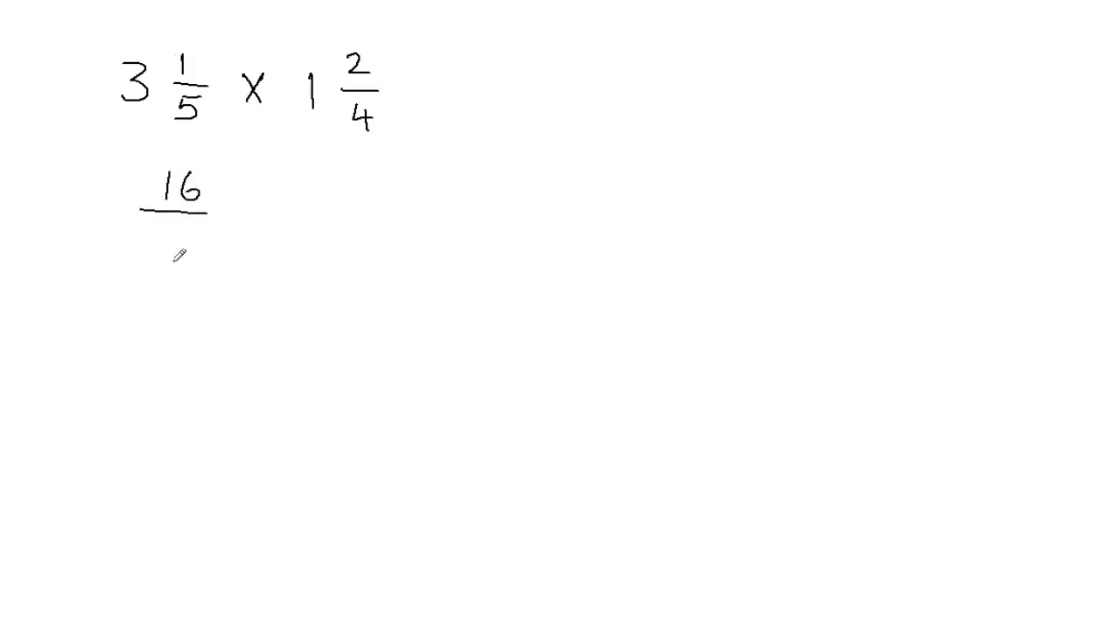
type("5")
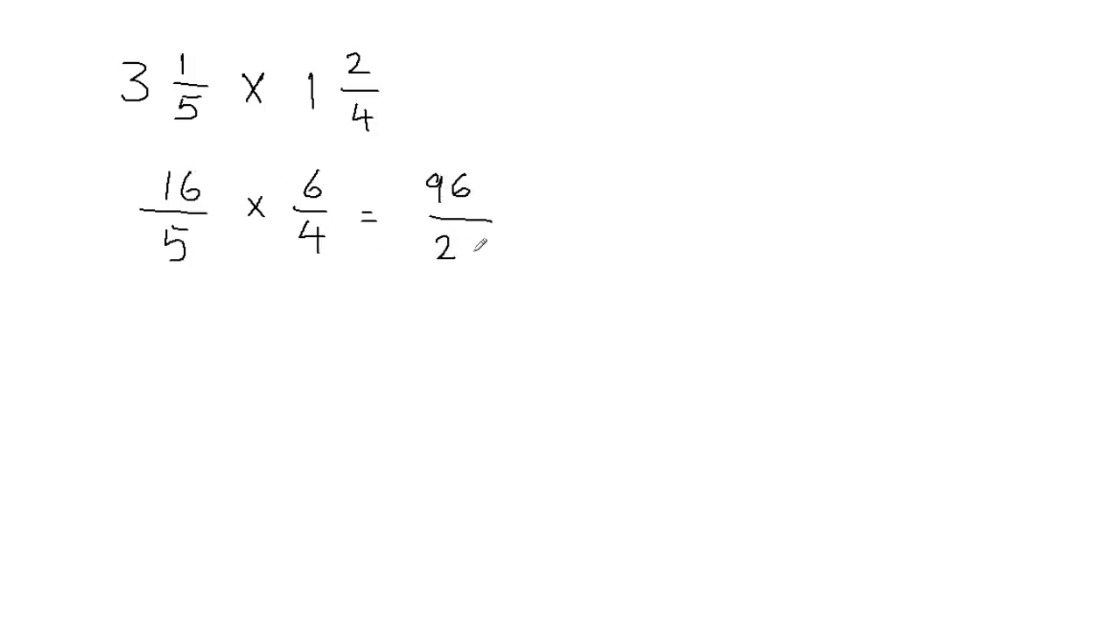
type("0")
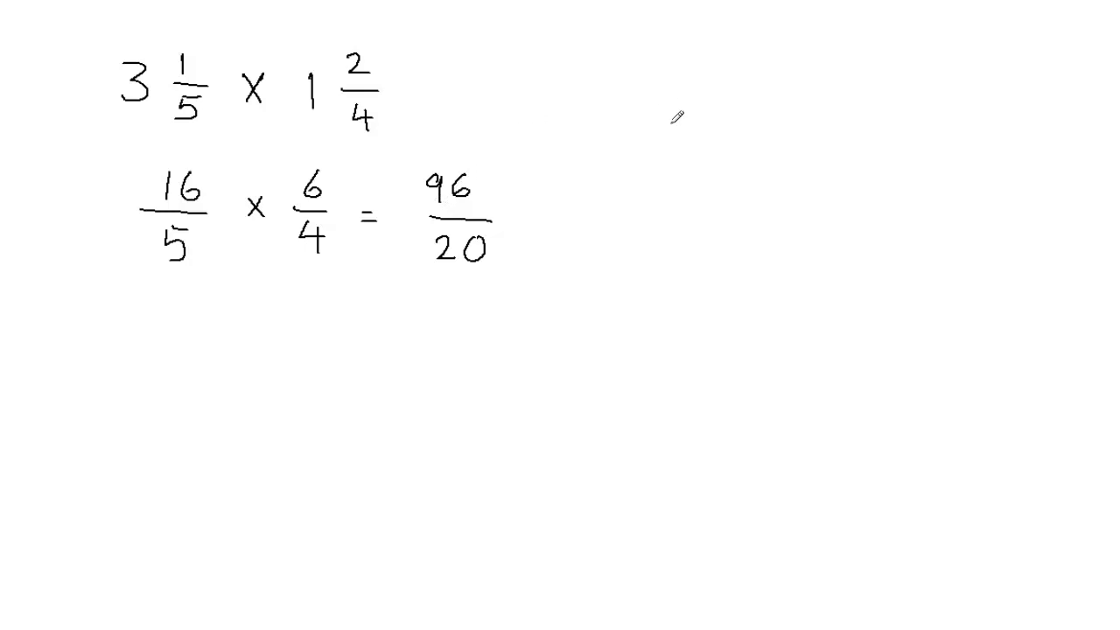
mouse_move(682, 109)
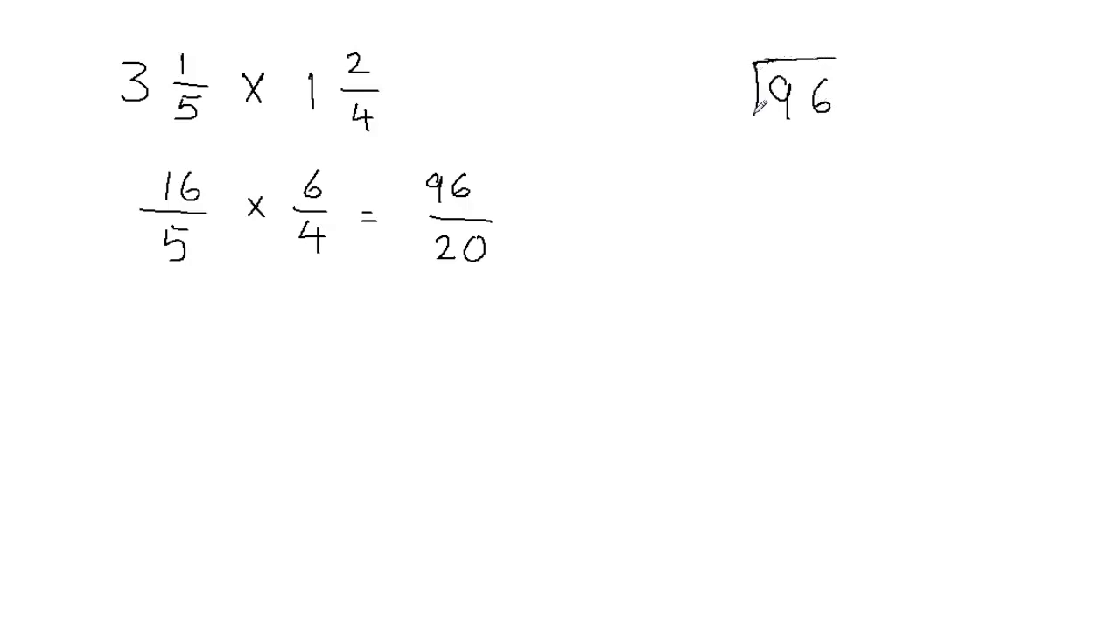
- Draw the long division 96 ÷ 20 with remainder 16, then write 4 below the fractions
type("20")
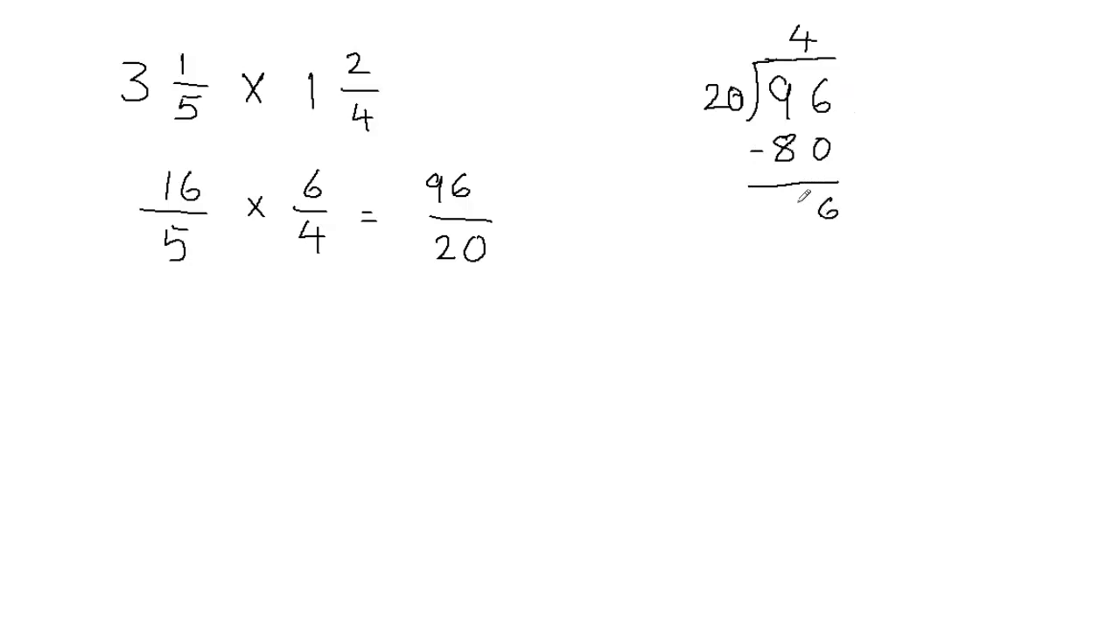
type("16")
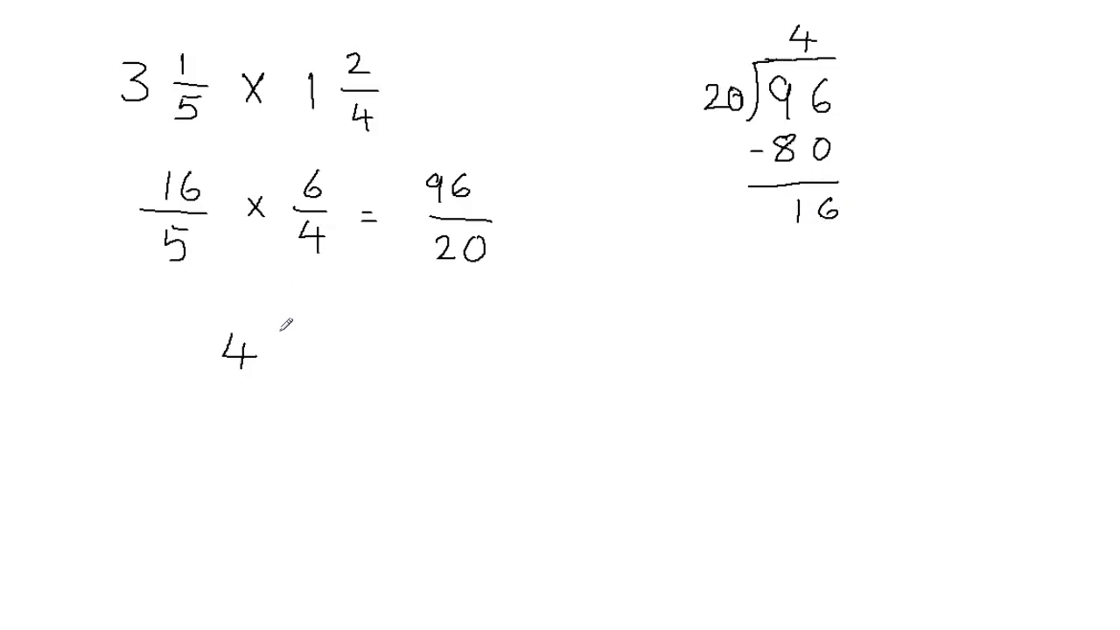
- Complete the mixed number 4 16/20 and write 16/20 ÷4 at the right
type("16")
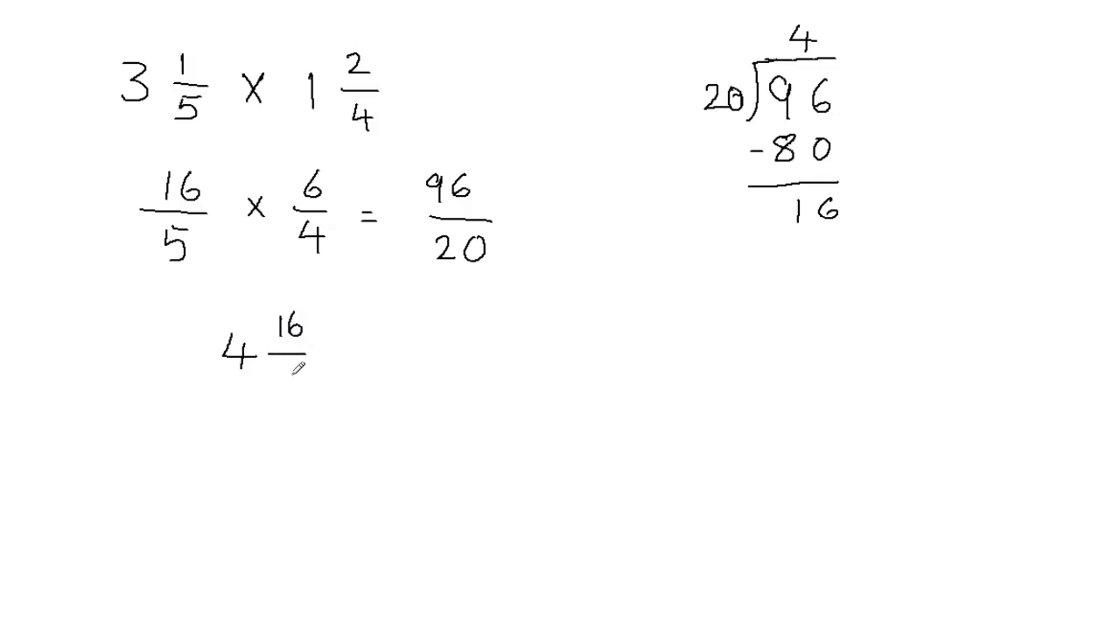
type("20")
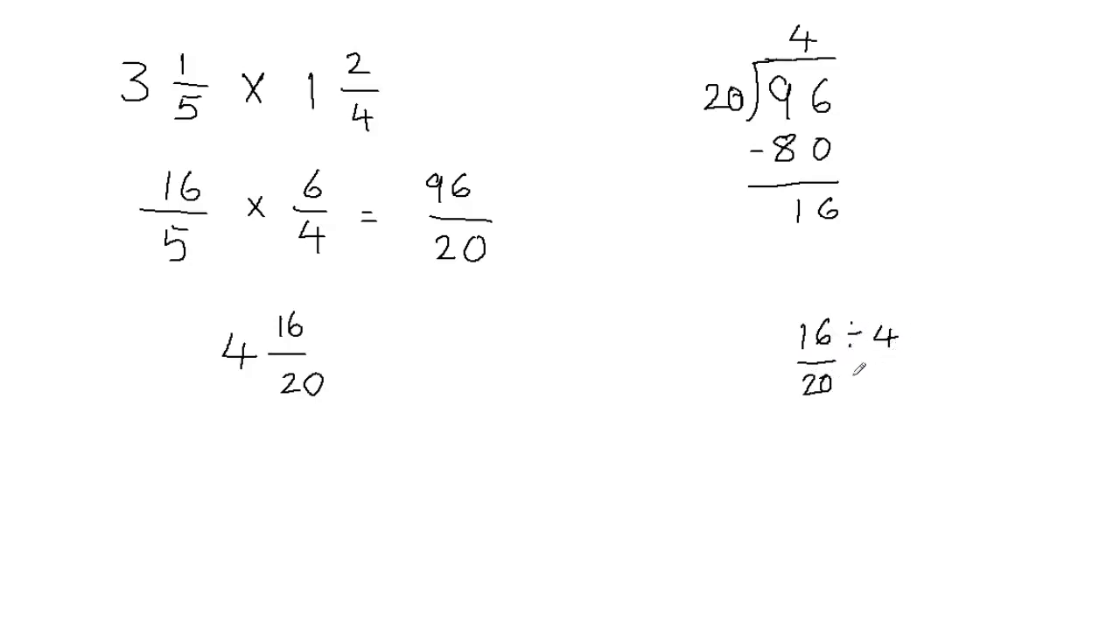
- Reduce 16/20 by 4 to get 4/5, and write = 4 4/5 as the final answer
type("÷4")
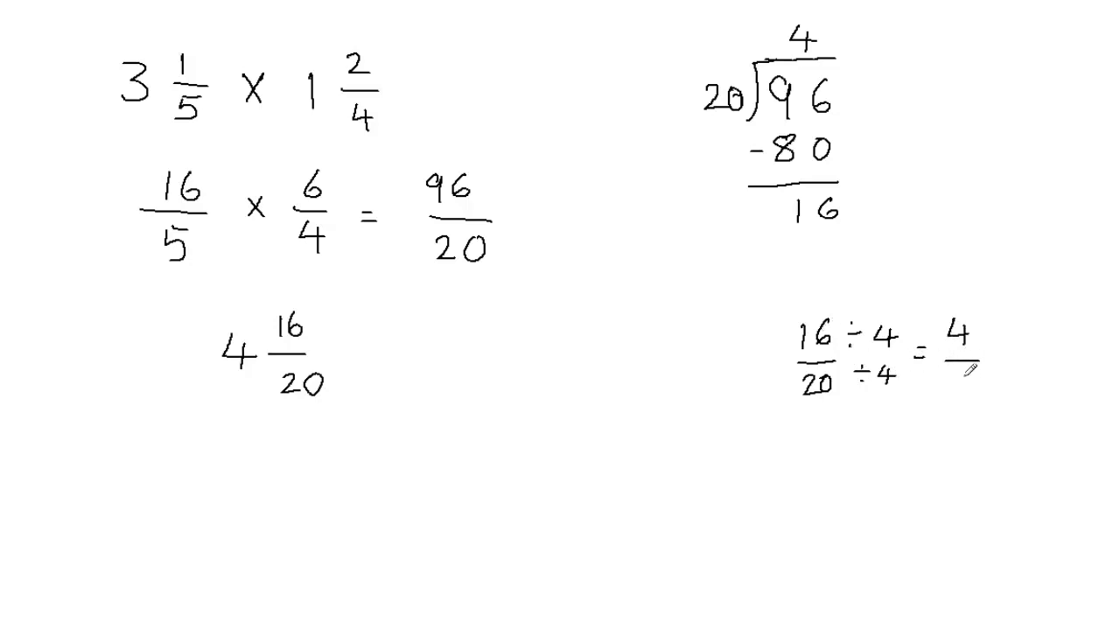
type("5")
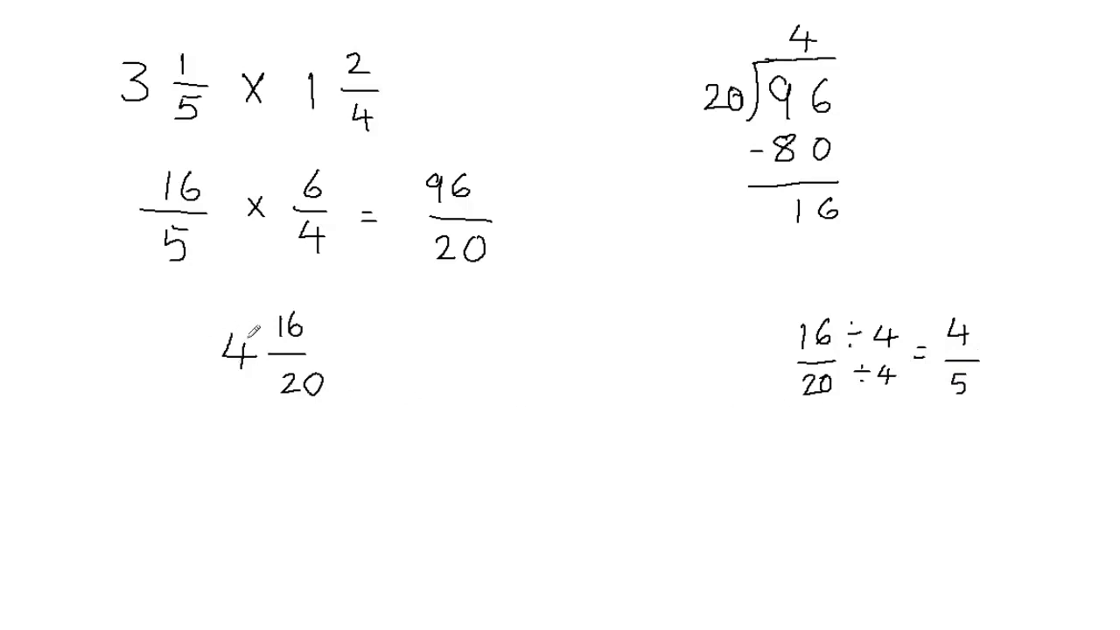
type("= 4")
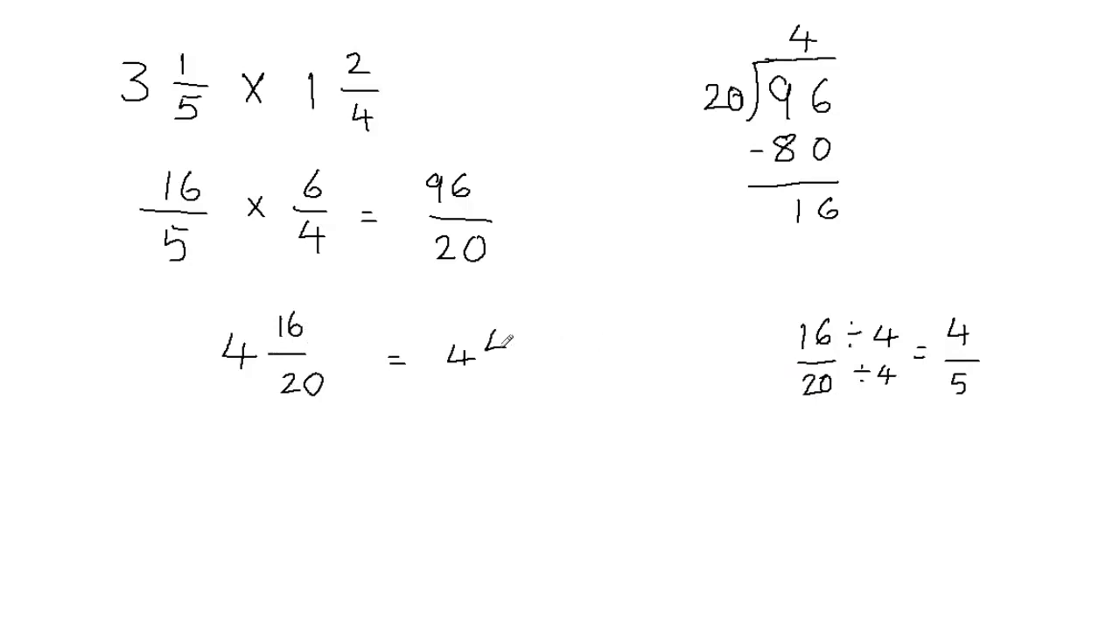
type("4/5")
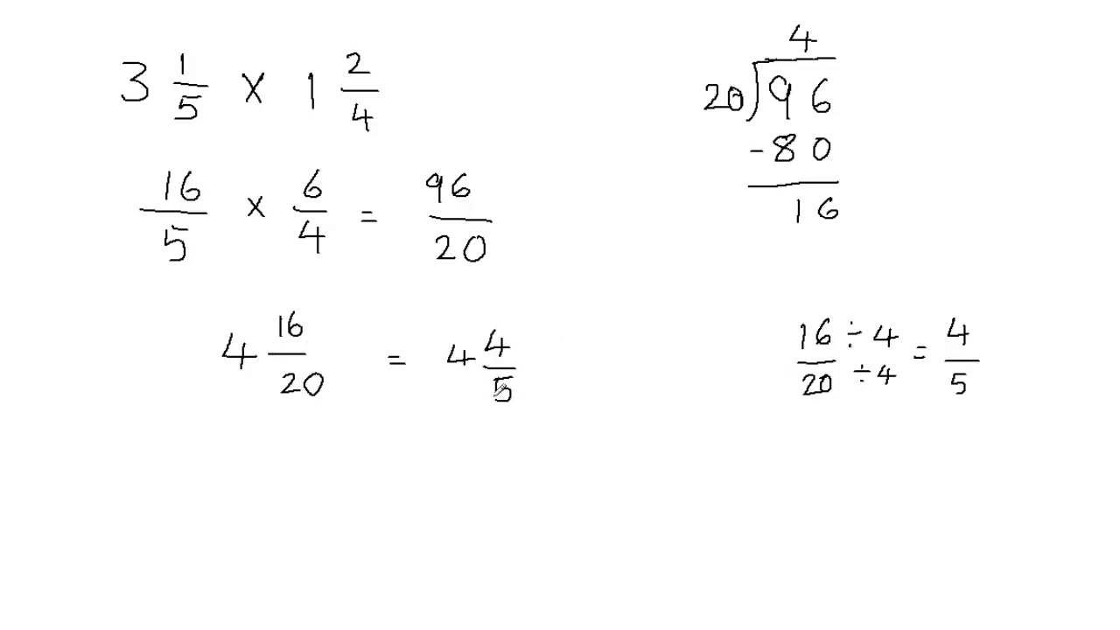